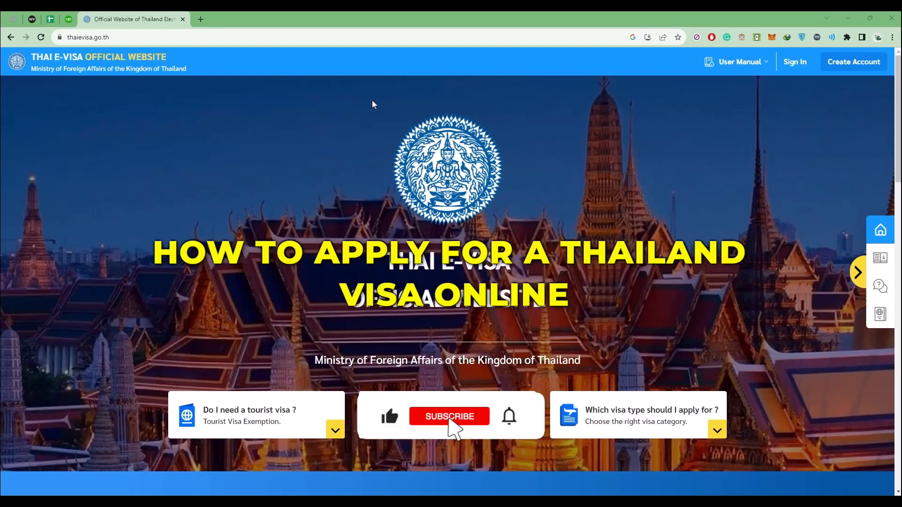
- Open the 'Am I eligible to apply online?' checker from the homepage
click(449, 416)
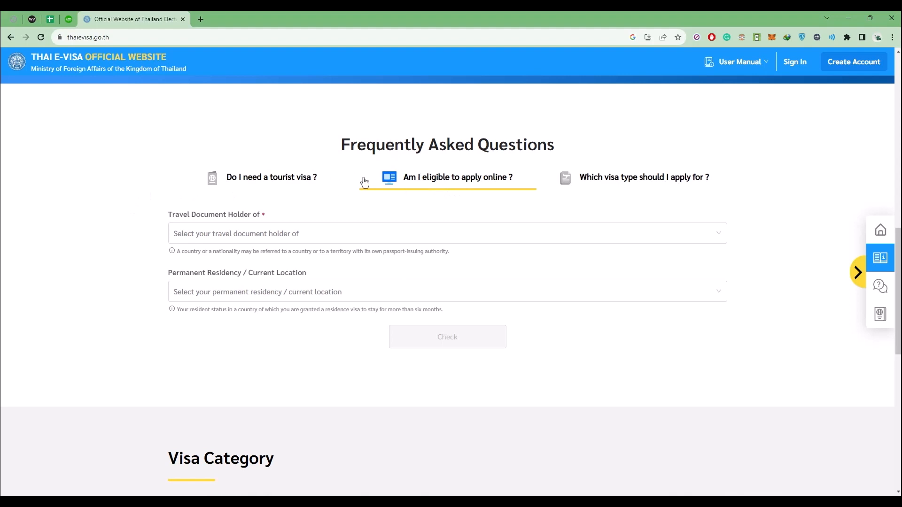
mouse_move(245, 224)
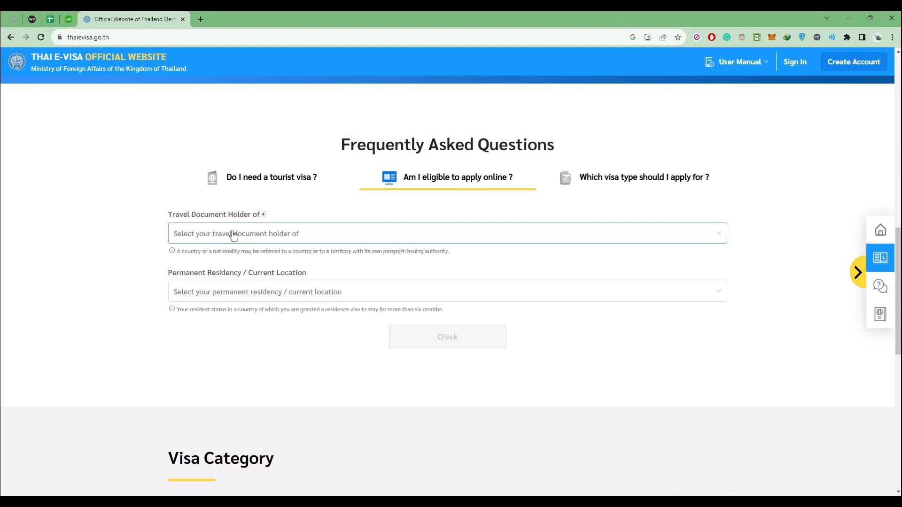
- Check eligibility with United States as travel document country and residence
click(446, 233)
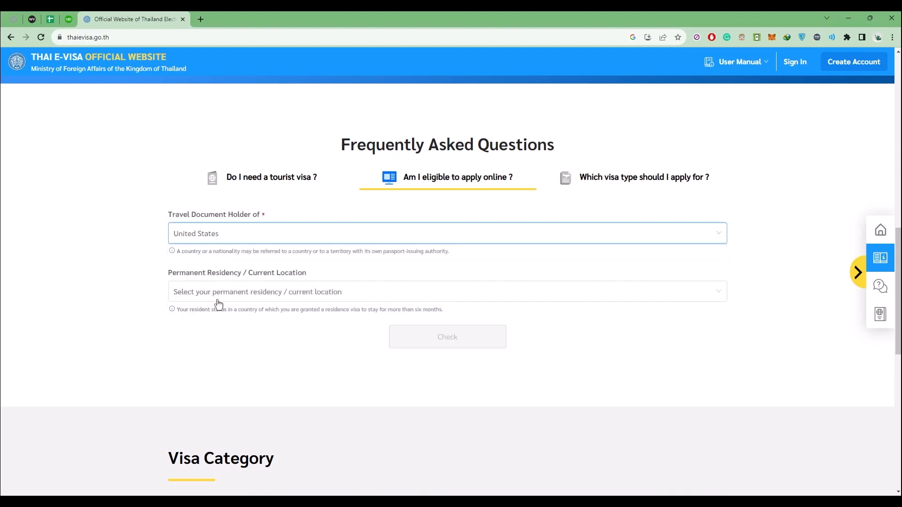
click(447, 292)
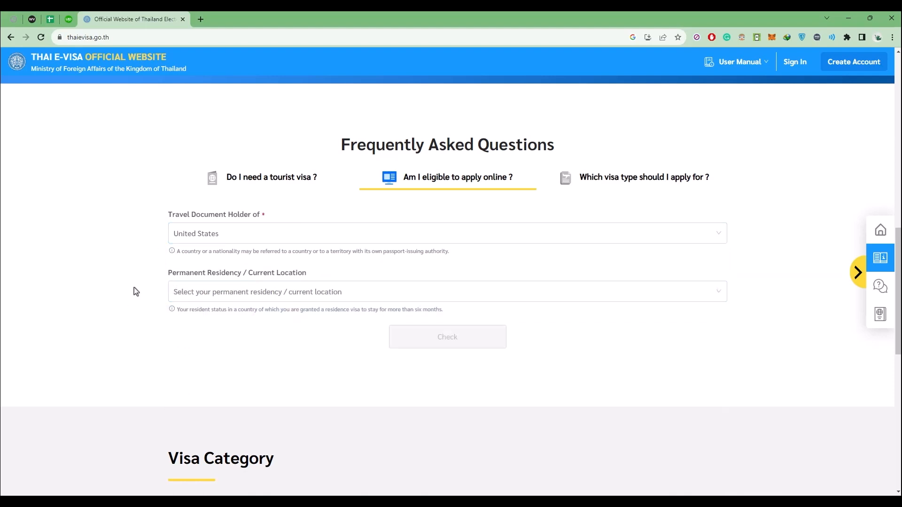
click(447, 292)
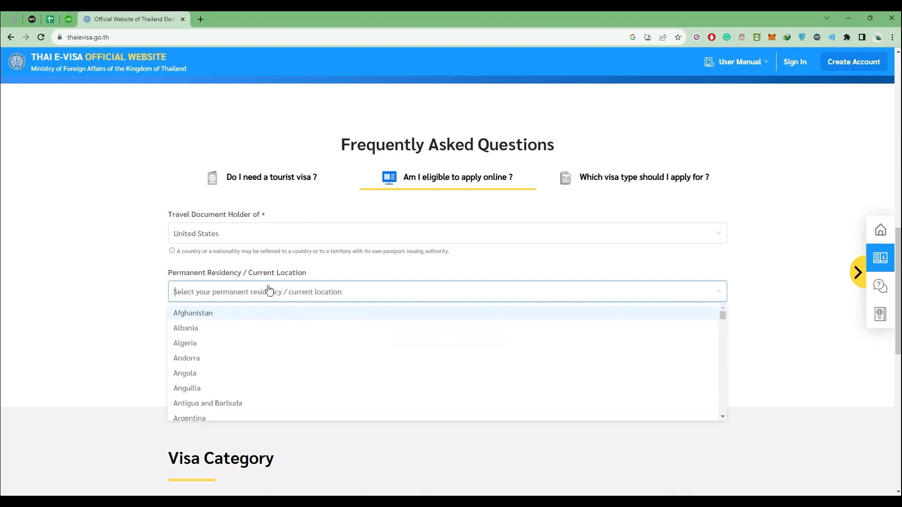
text(un)
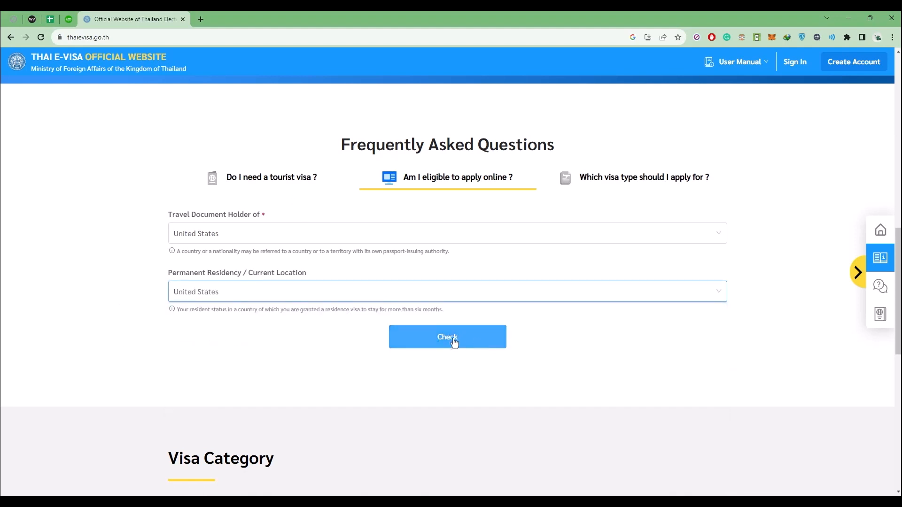
click(446, 337)
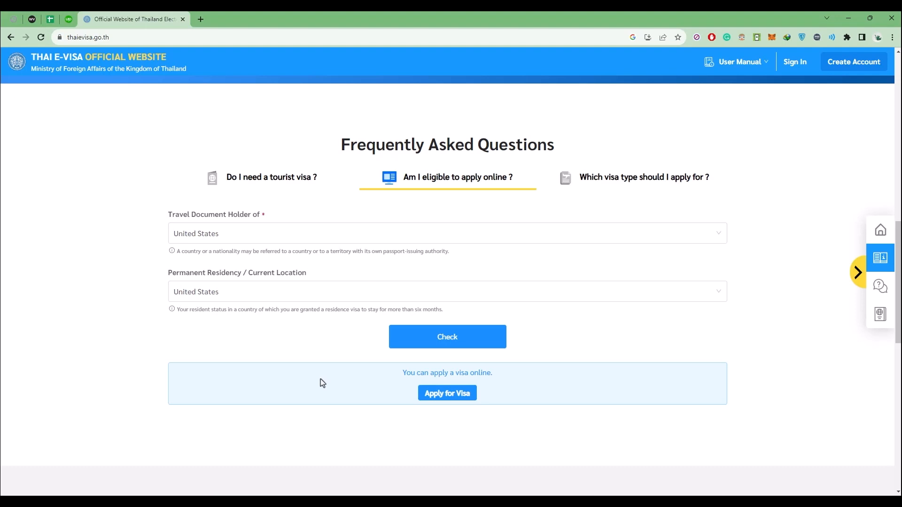
- Recheck eligibility with India as both nationality and residence country
click(446, 232)
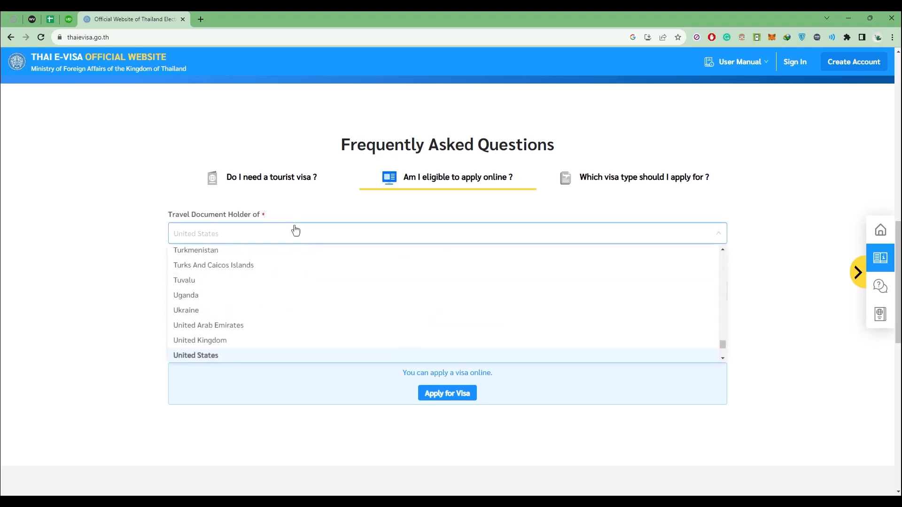
text(ind)
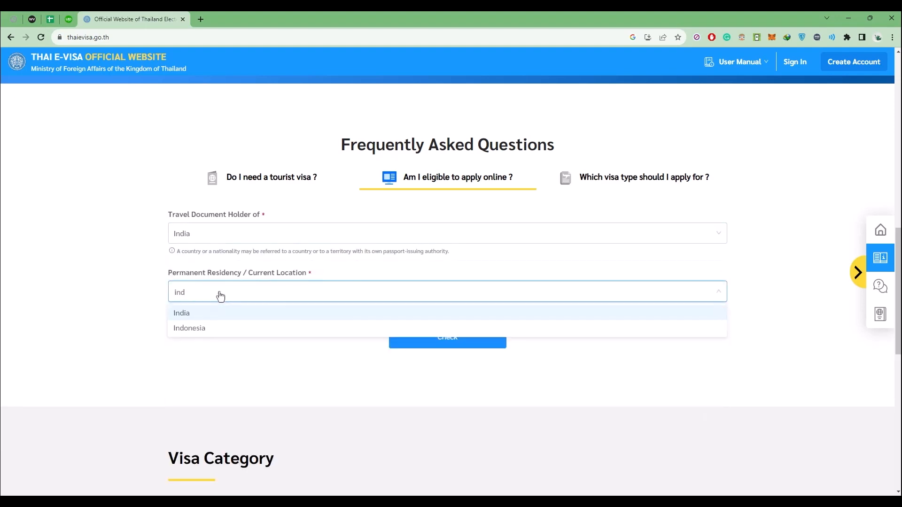
click(181, 313)
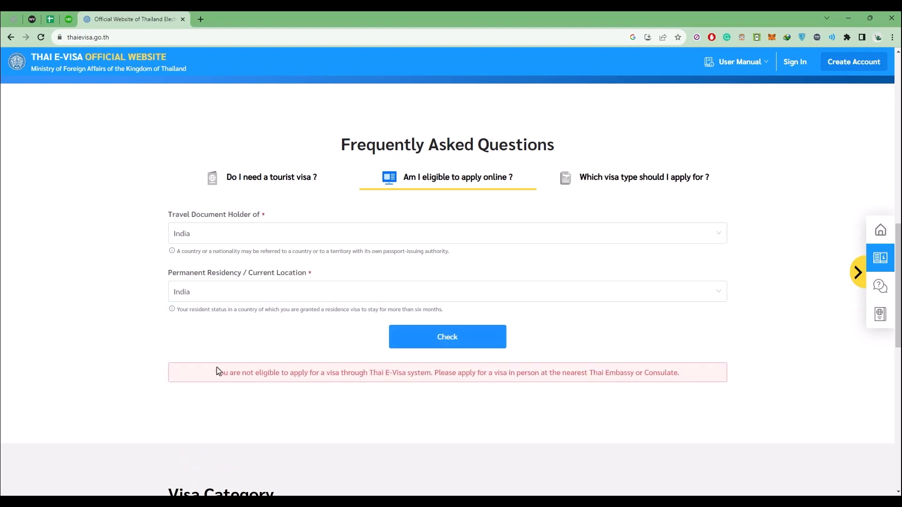
drag(215, 372, 437, 372)
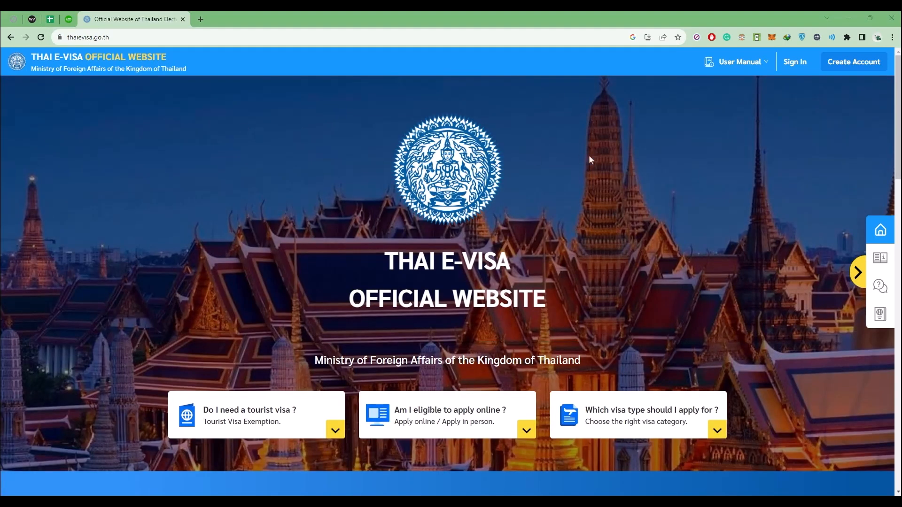
mouse_move(853, 61)
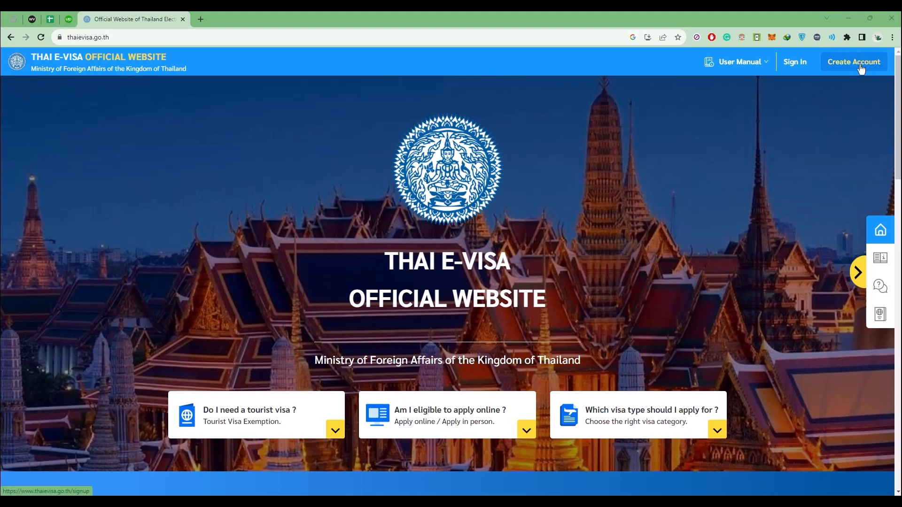
- Start account creation and scroll through the Individual sign-up form
click(853, 62)
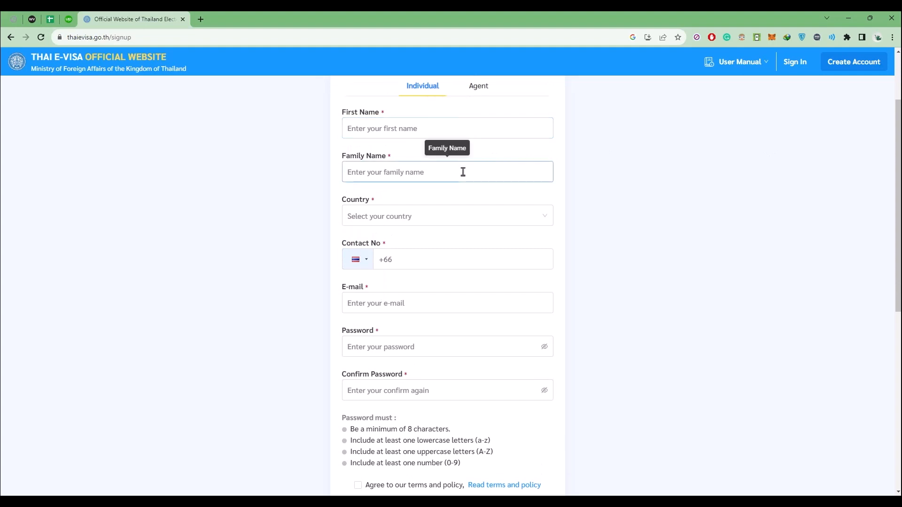
scroll(down, 3)
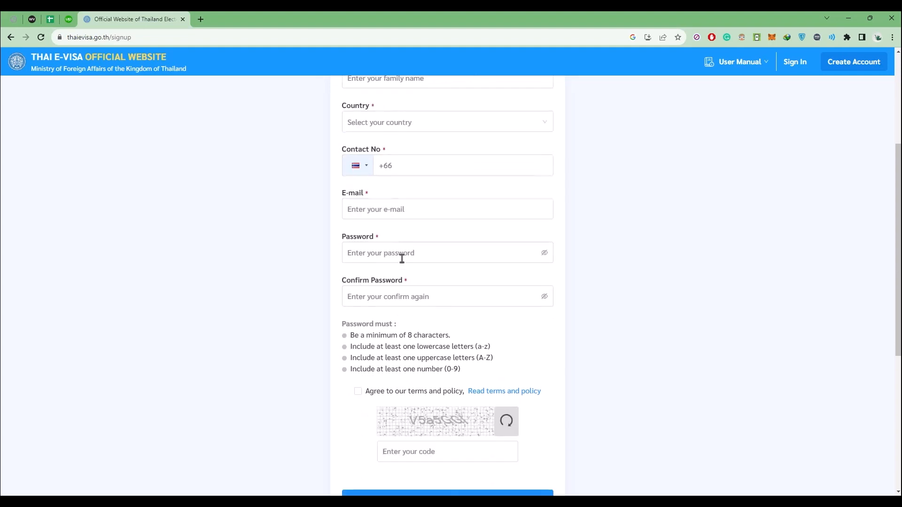
scroll(down, 3)
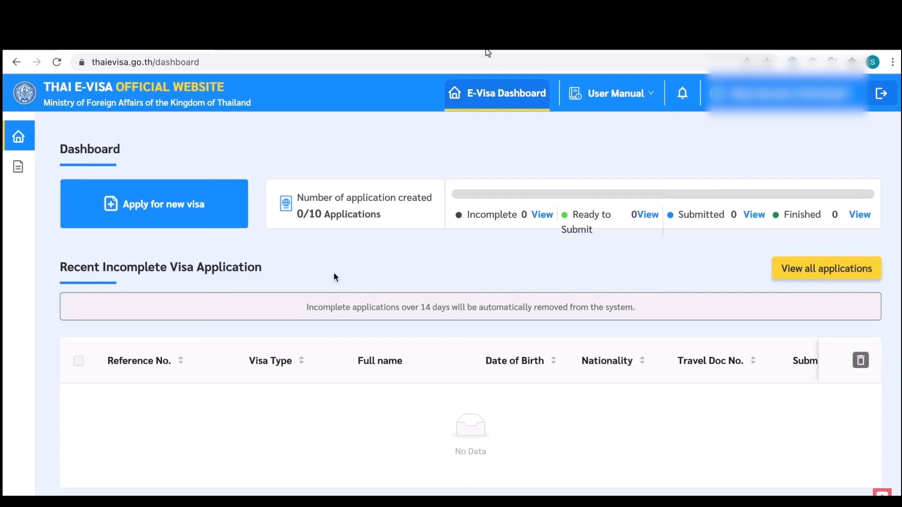
- Start a new visa application and scroll down the applicant information form
click(154, 204)
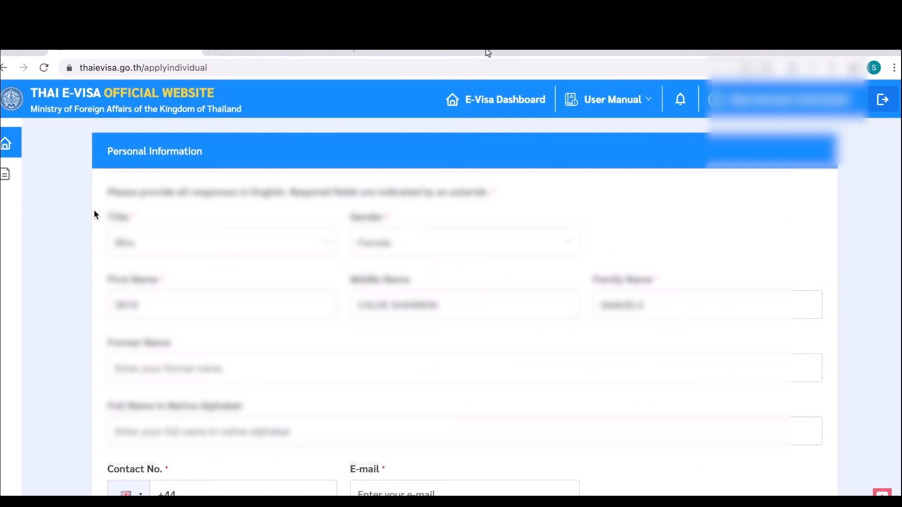
scroll(down, 3)
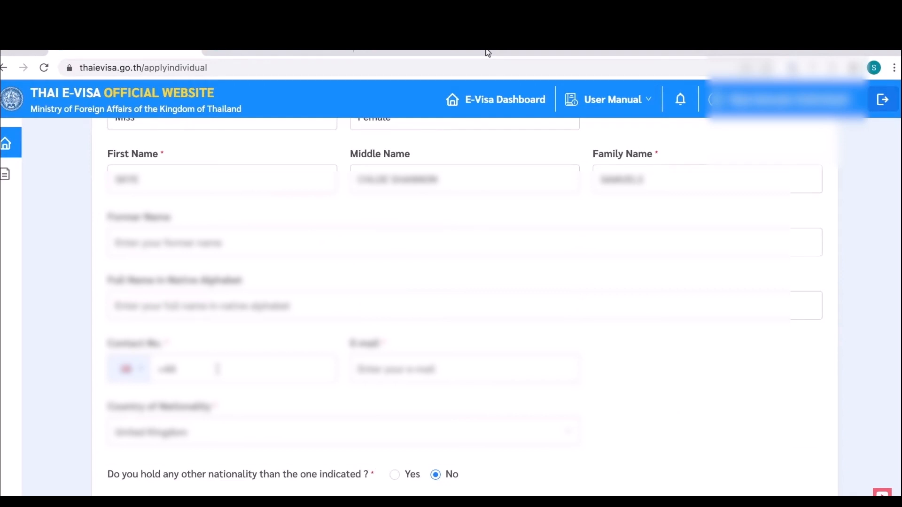
scroll(down, 3)
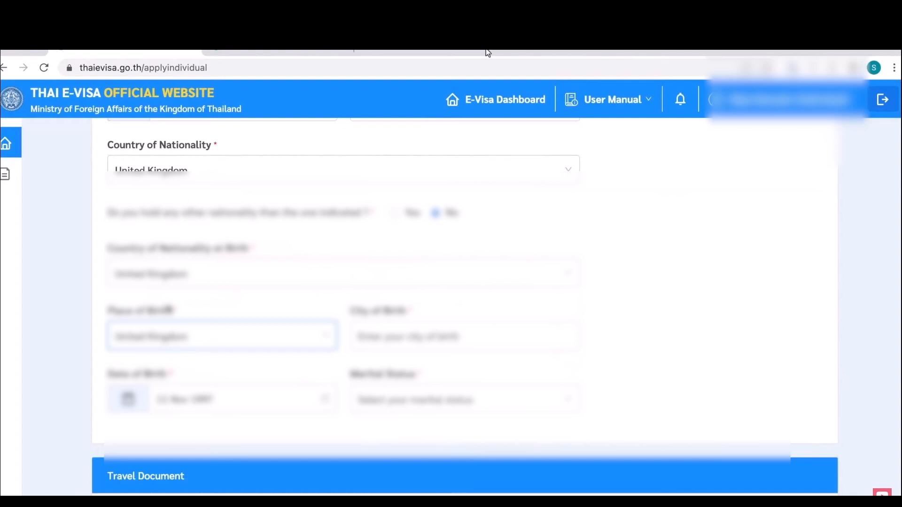
scroll(down, 3)
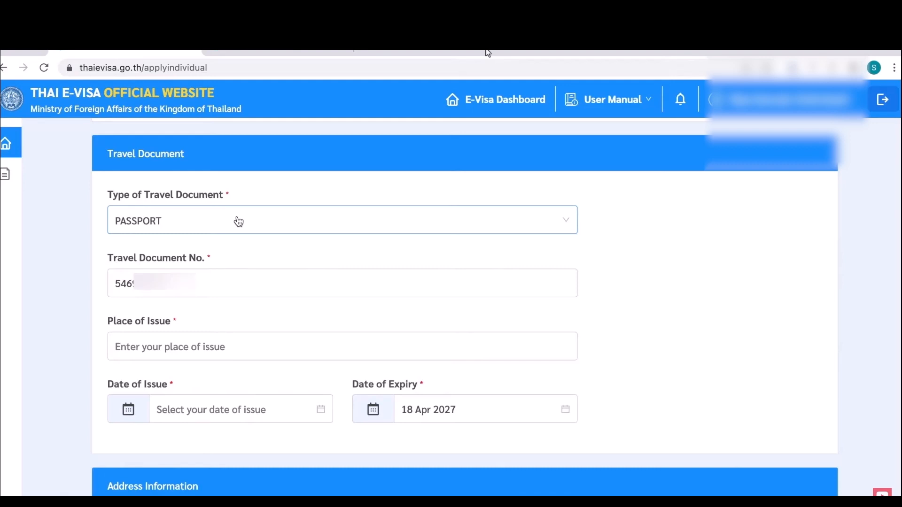
- Scroll down the form and choose the applicant's annual income bracket
scroll(down, 3)
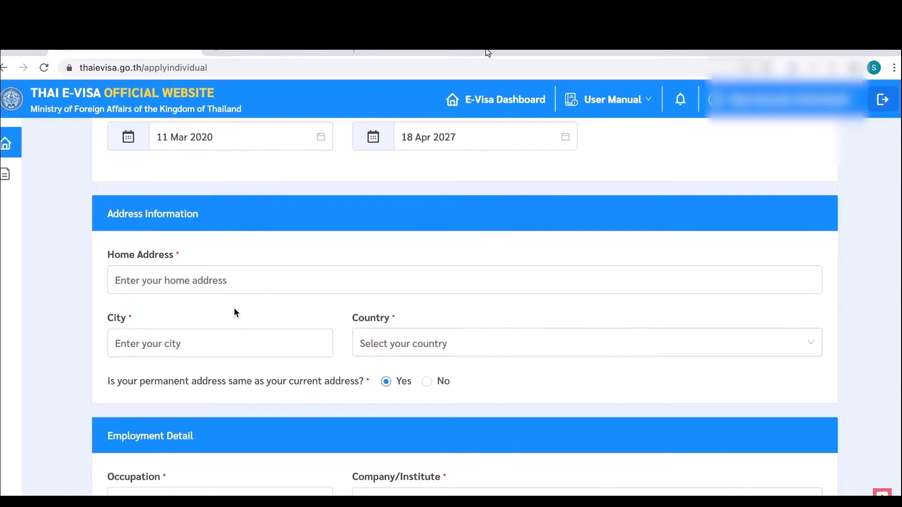
scroll(down, 3)
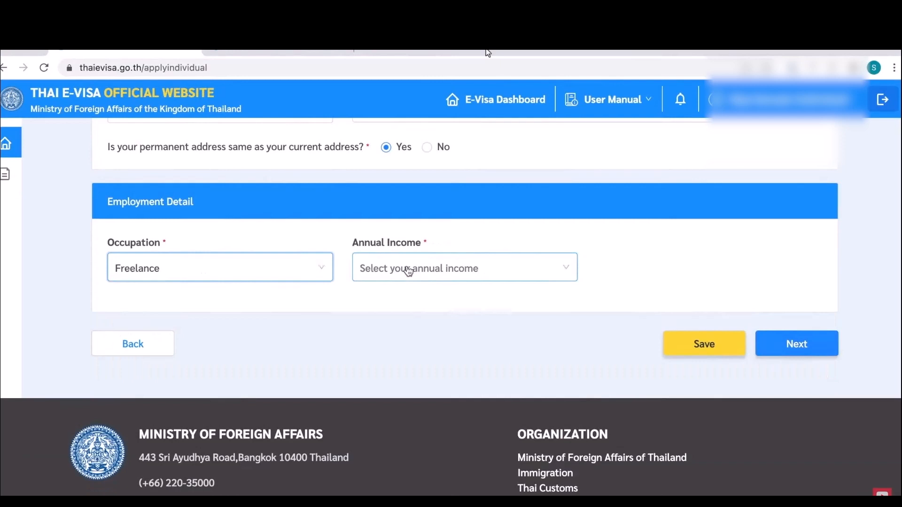
click(464, 268)
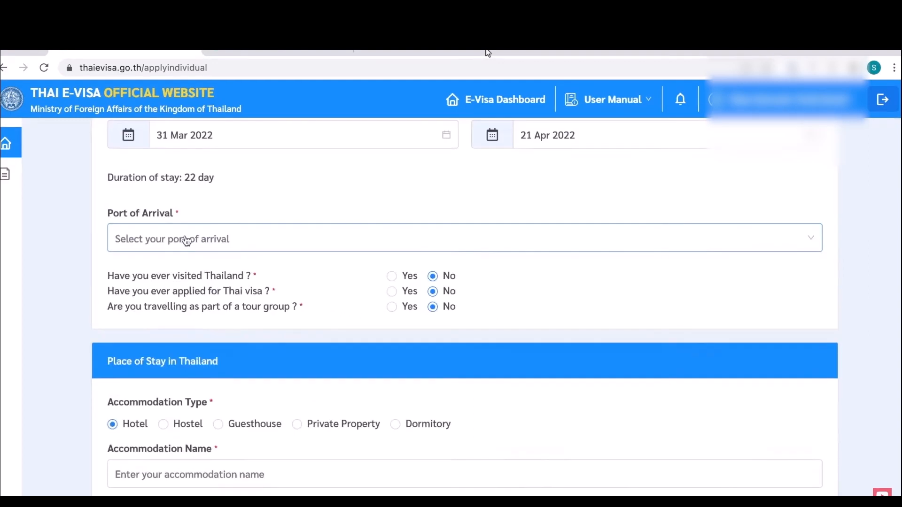
- Select the city where Bangkok Hotel is located
scroll(down, 3)
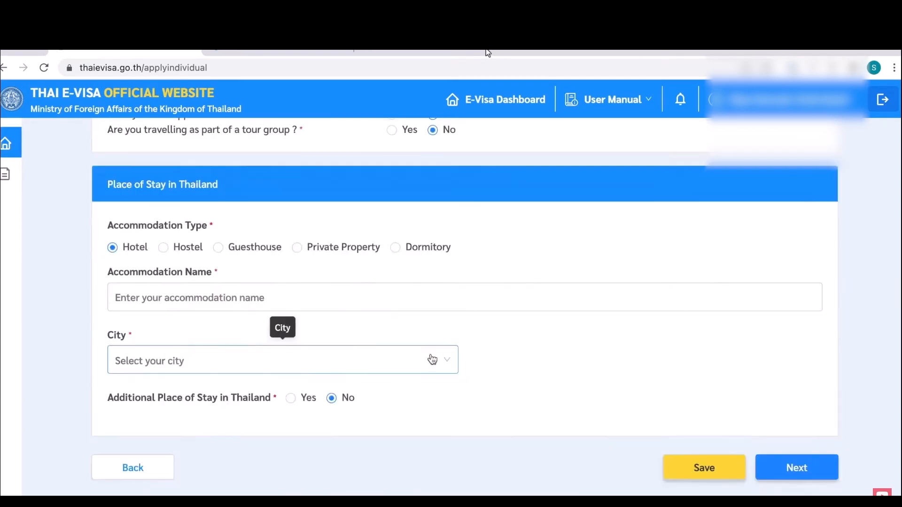
click(270, 360)
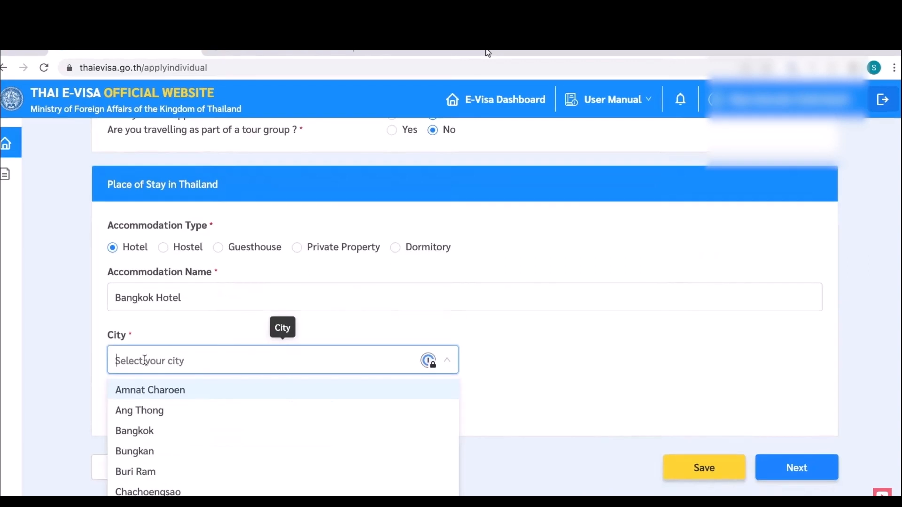
click(135, 430)
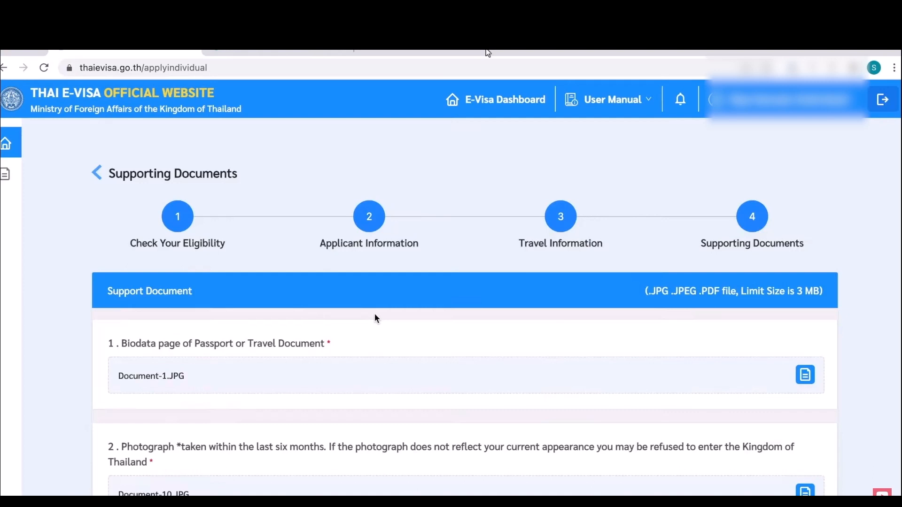
- Download the declaration form in Supporting Documents
scroll(down, 3)
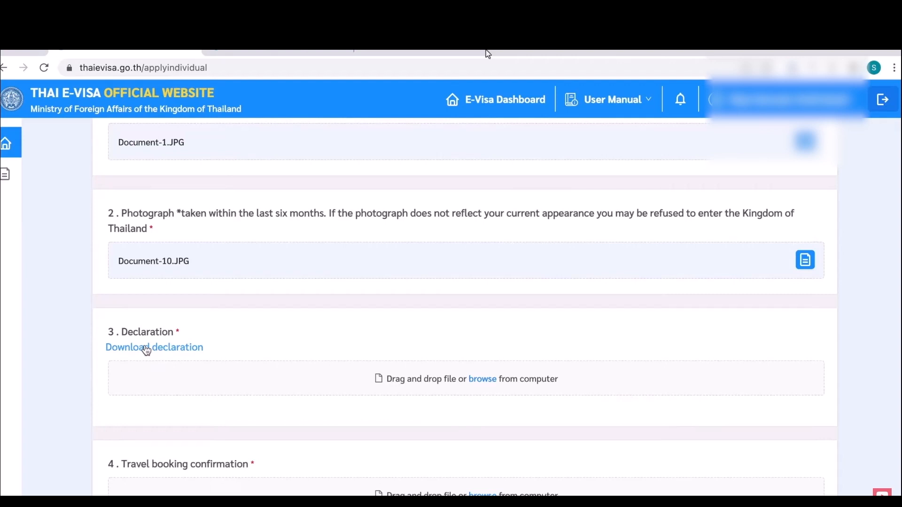
click(154, 347)
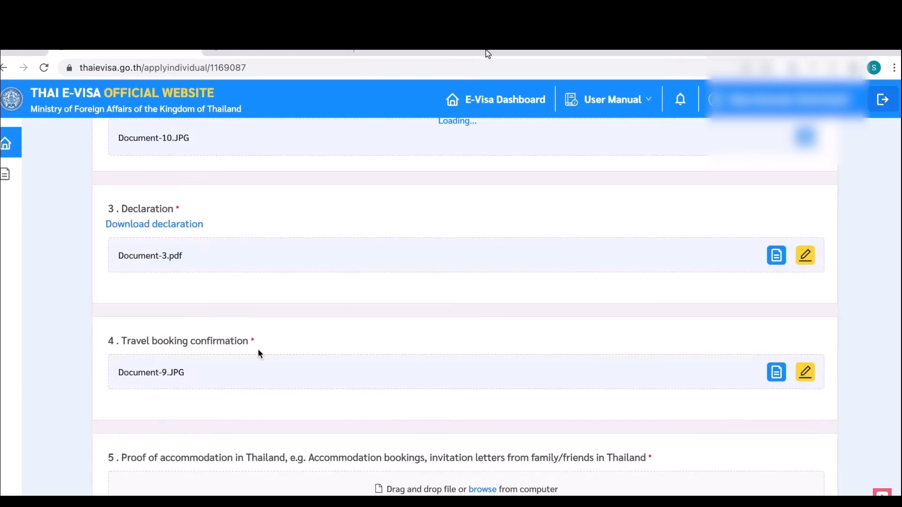
scroll(down, 3)
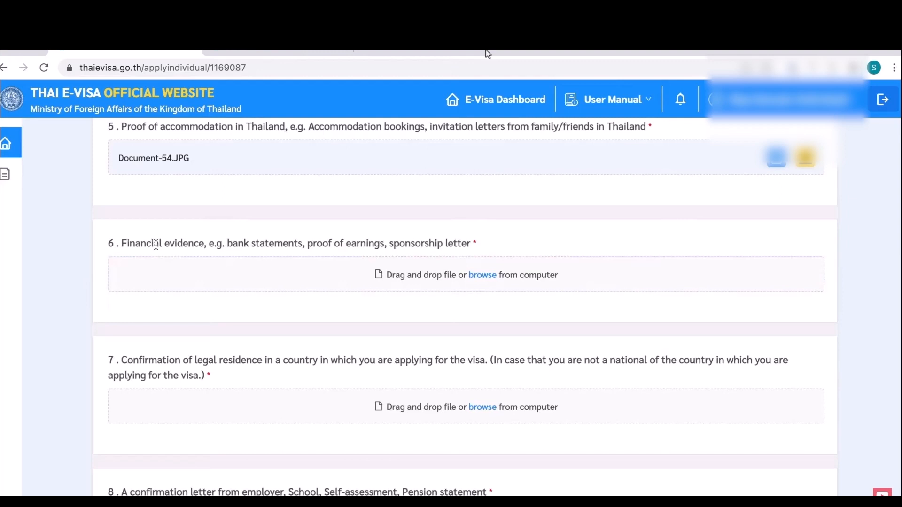
- Work through supporting document items 5–12, ending with the passport-holding picture
scroll(down, 3)
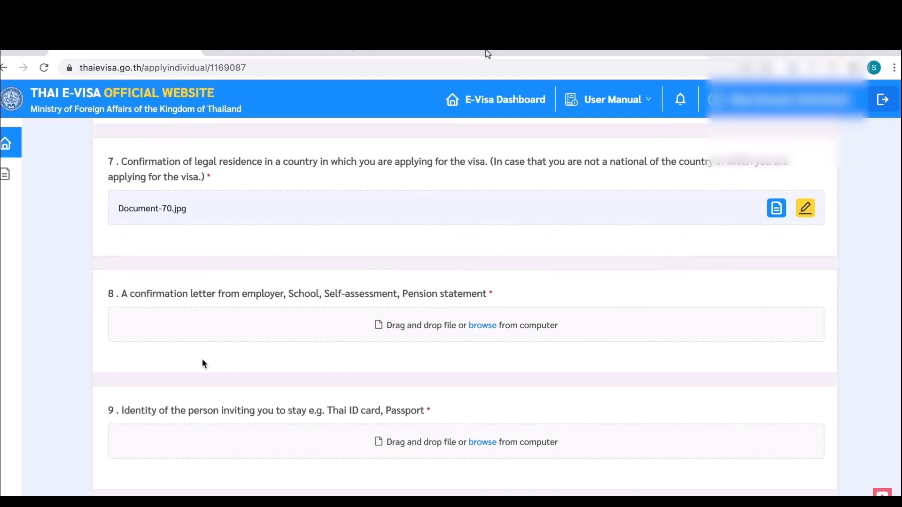
scroll(down, 3)
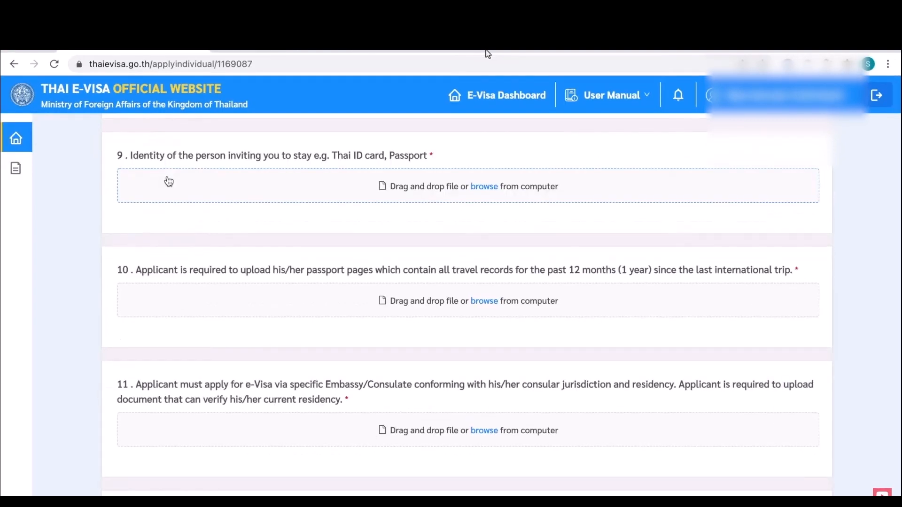
scroll(down, 3)
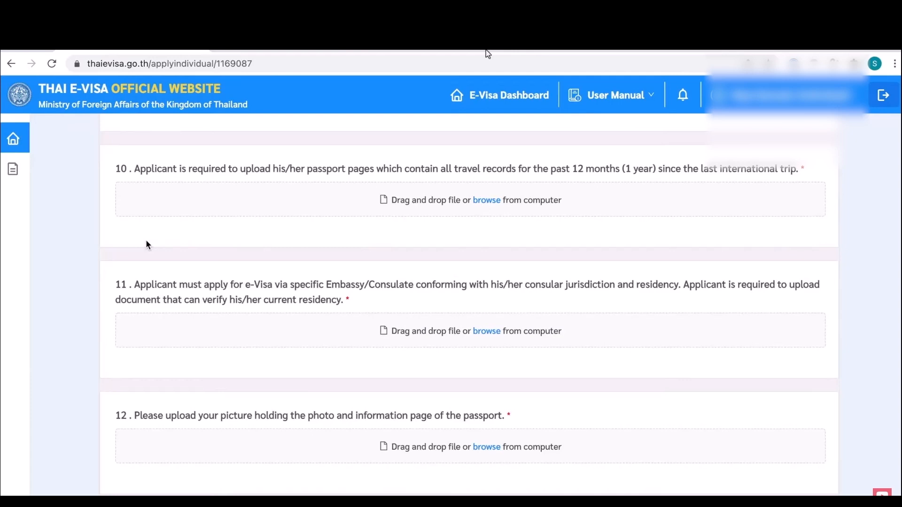
scroll(down, 3)
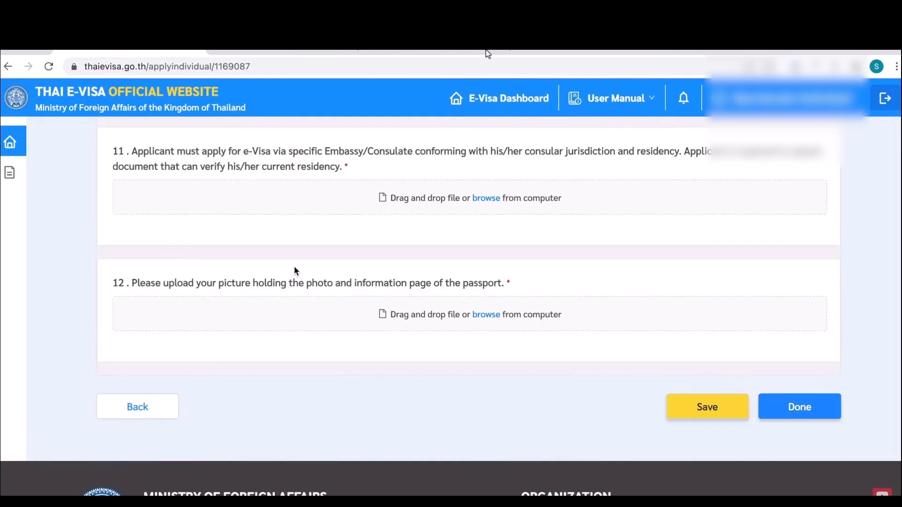
scroll(down, 3)
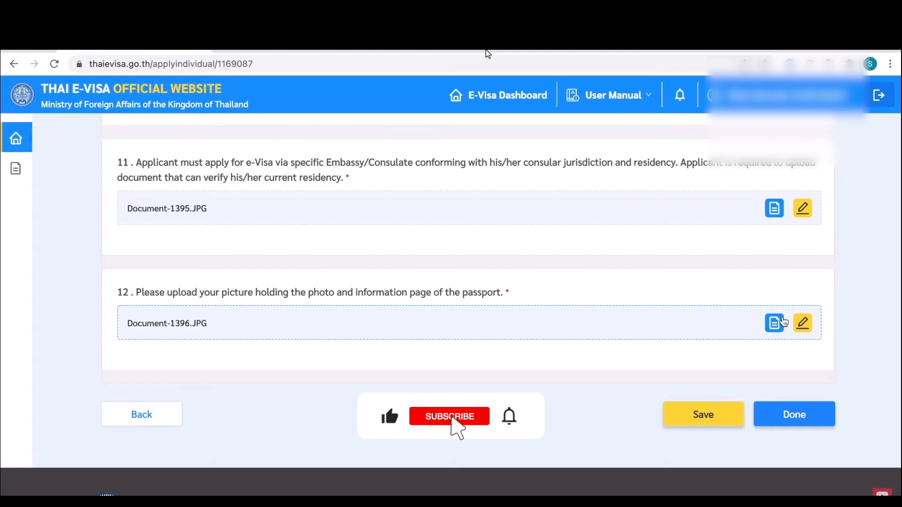
click(449, 416)
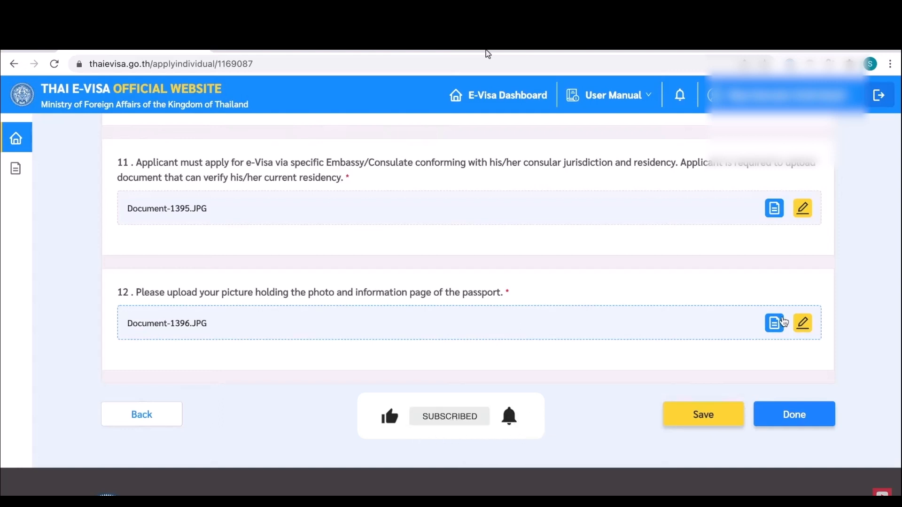